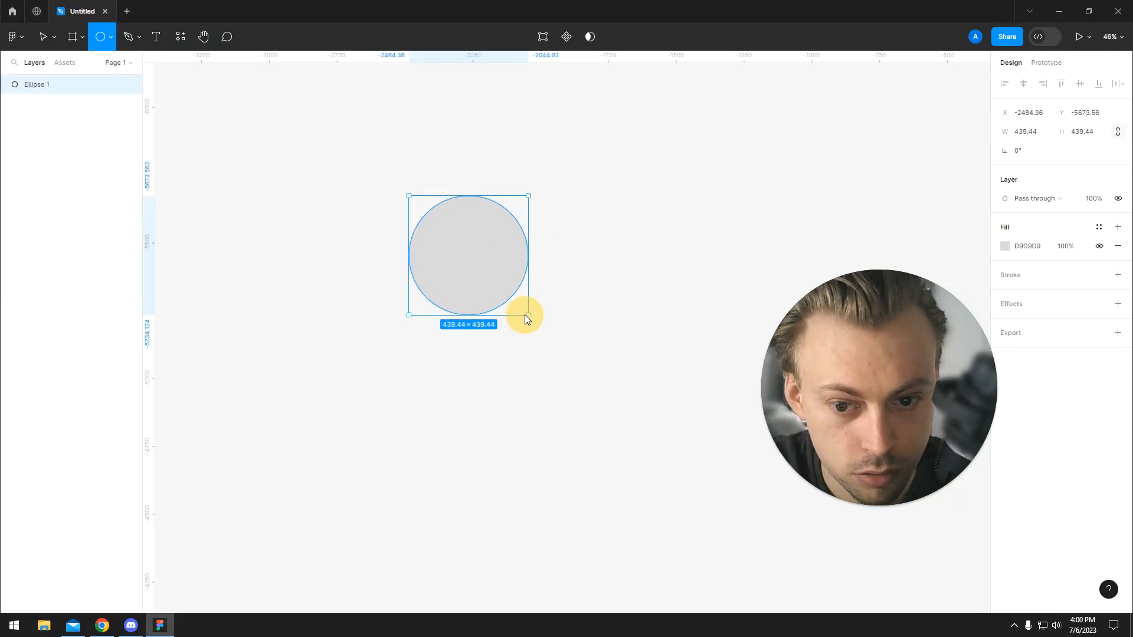
Refill the ellipse with bright red FF2323 via the Design panel fill swatch.
click(1004, 245)
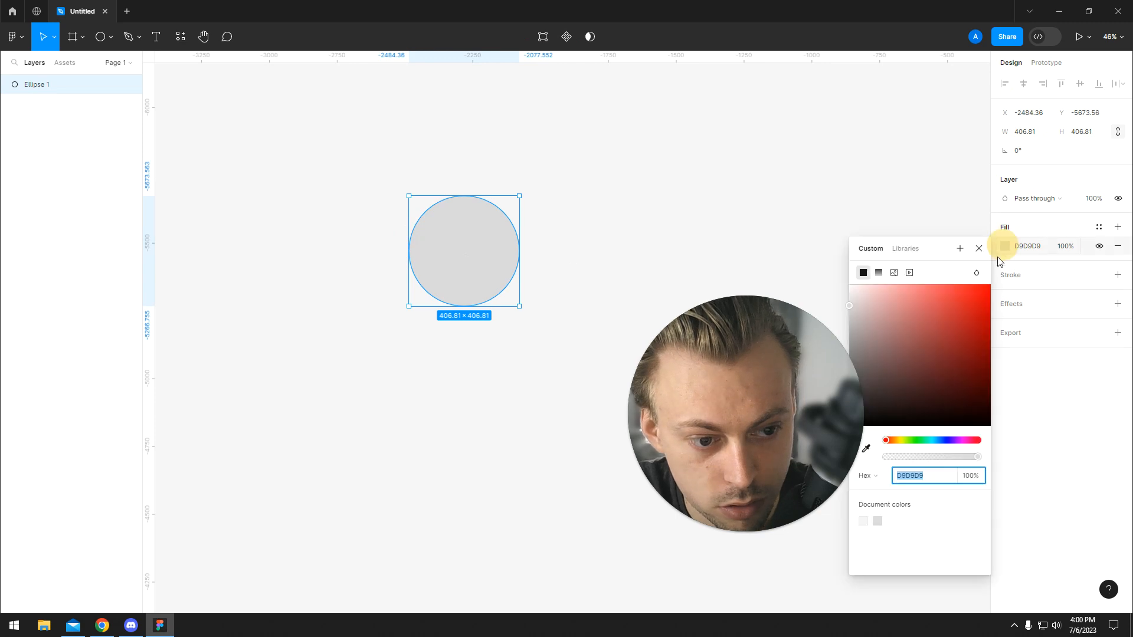
click(978, 248)
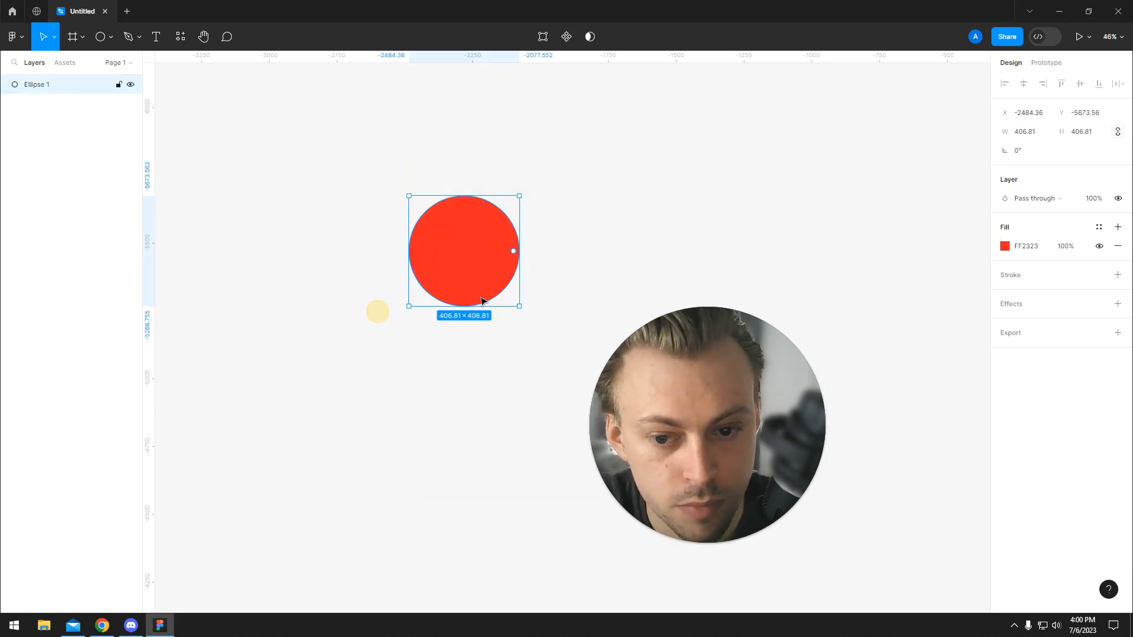
Search the plugins menu for 'ico' and dismiss it without running one.
click(12, 37)
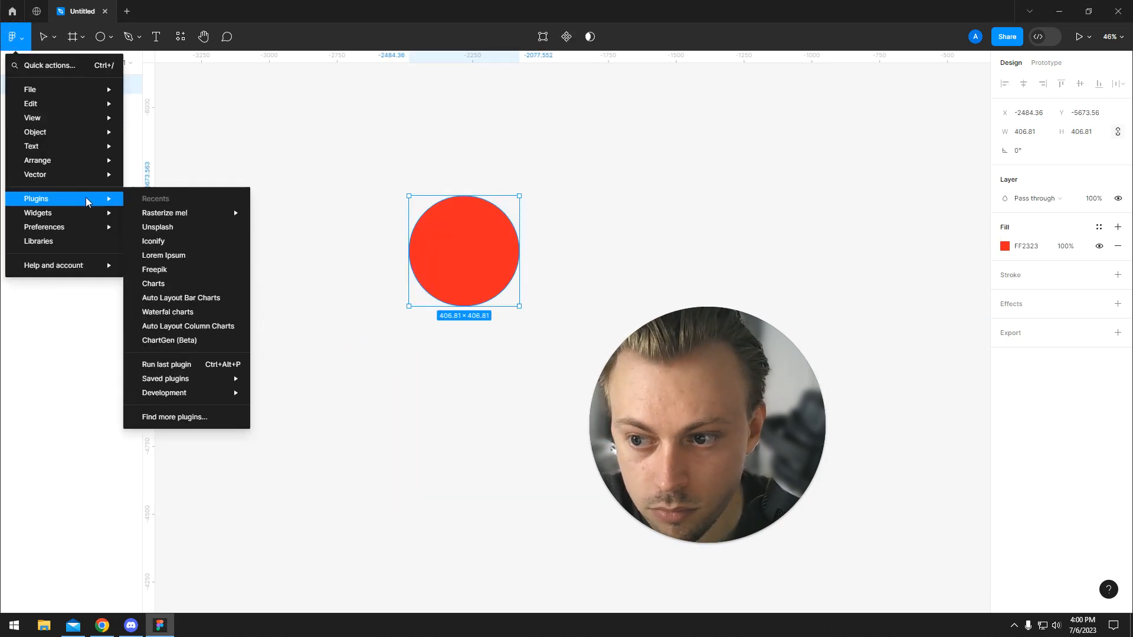
text(ico)
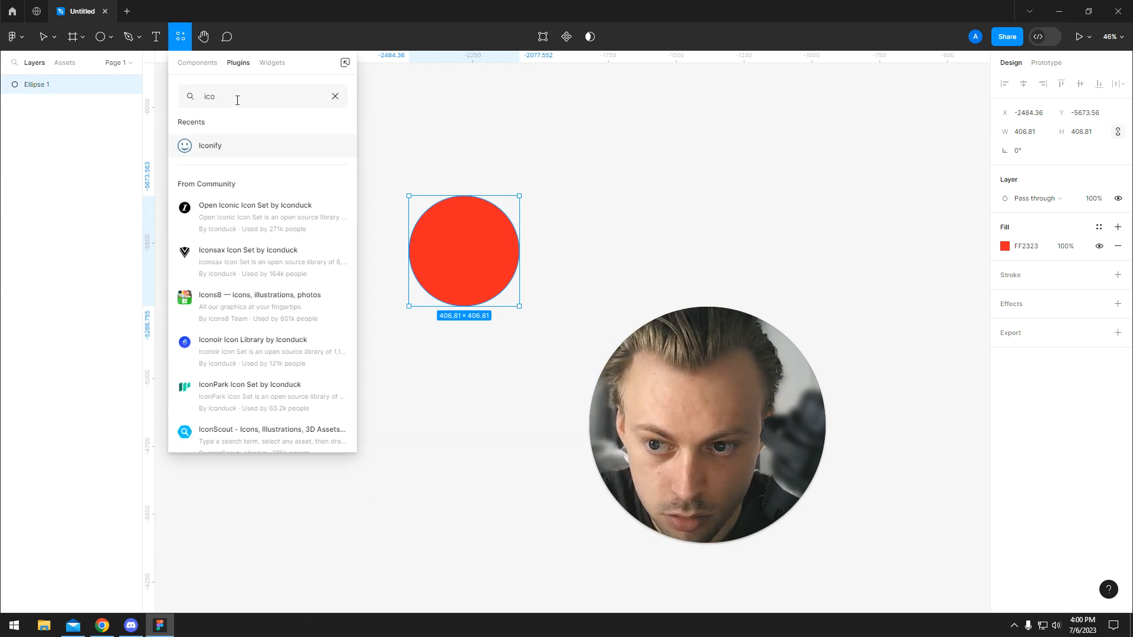
click(334, 96)
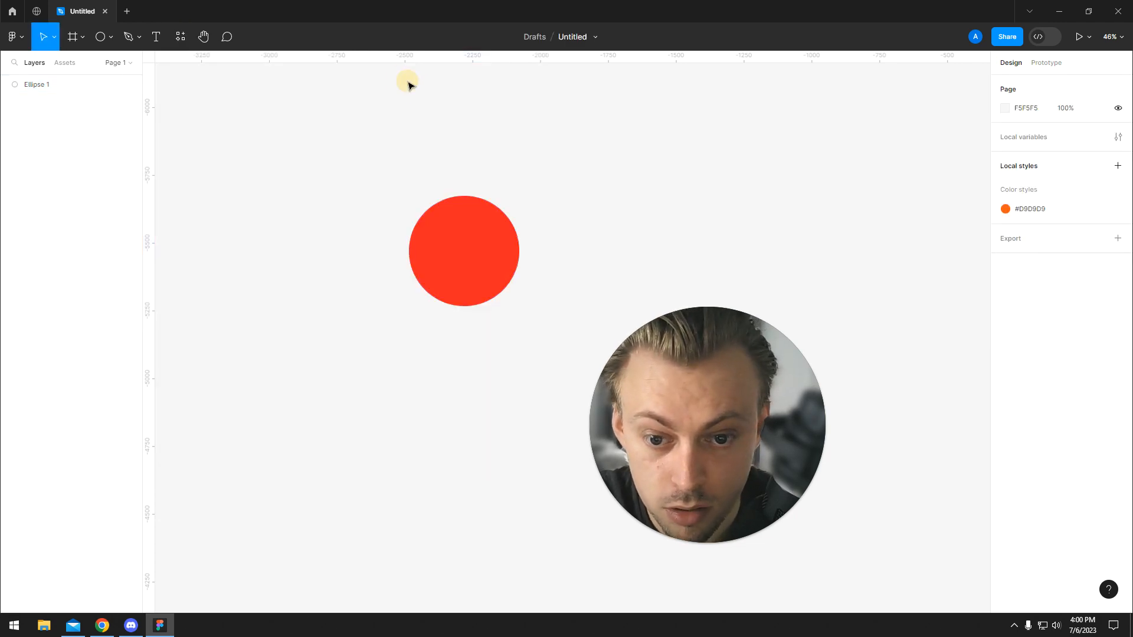
Add a PNG 1x export setting and save the circle as Ellipse 1 on the Desktop.
click(464, 251)
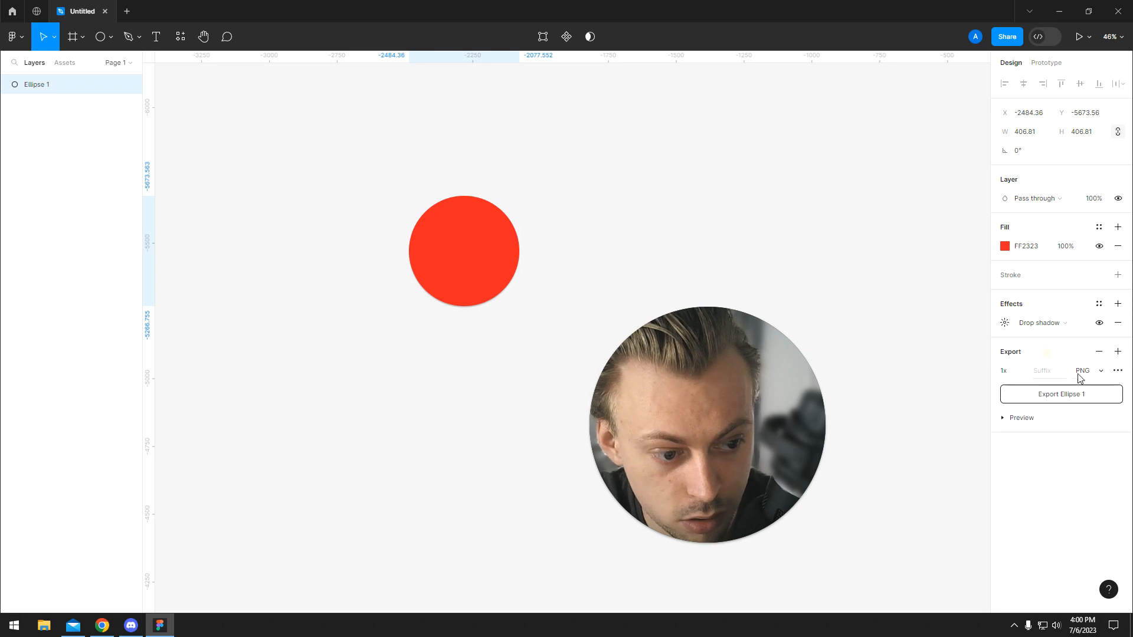
click(1061, 394)
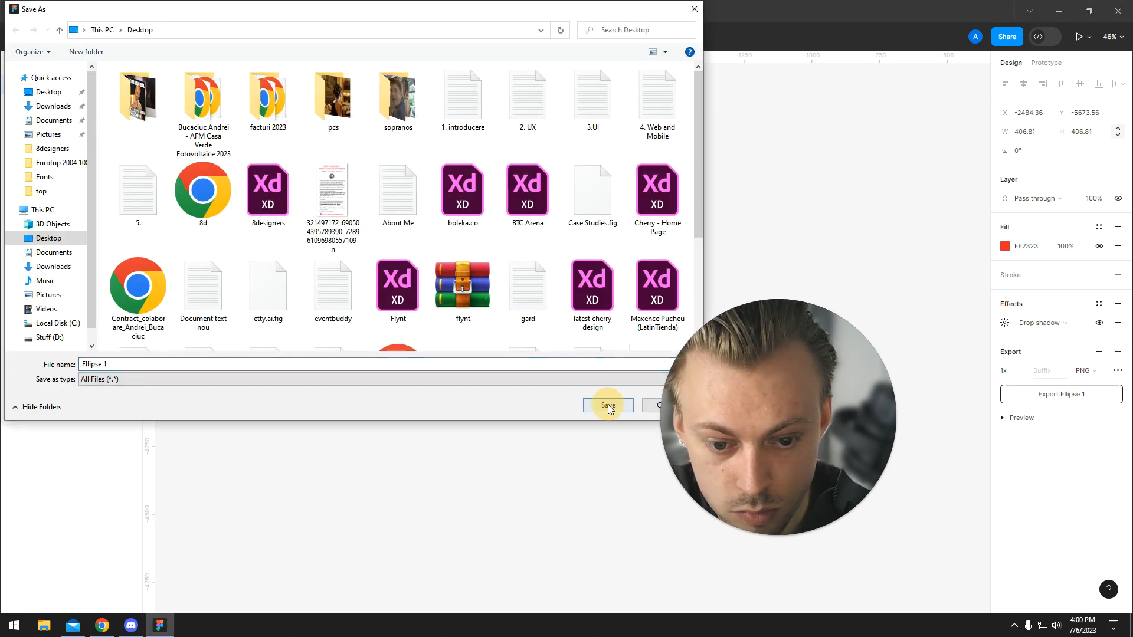
click(606, 405)
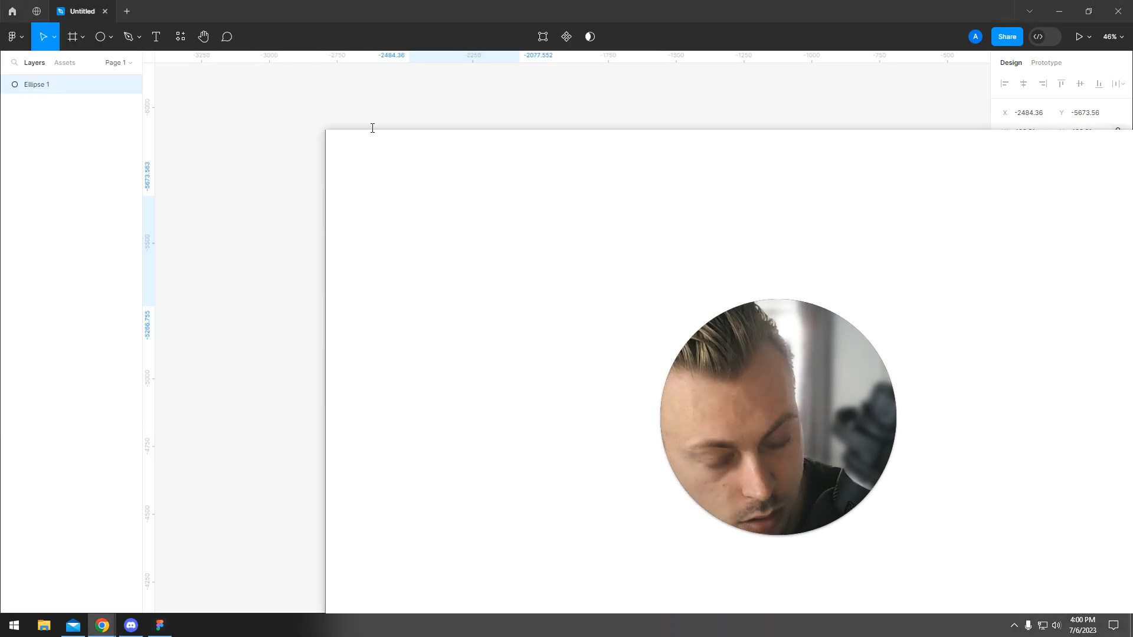
Search 'png to ico' in Chrome, land on ConvertICO.com and maximize the window.
click(102, 626)
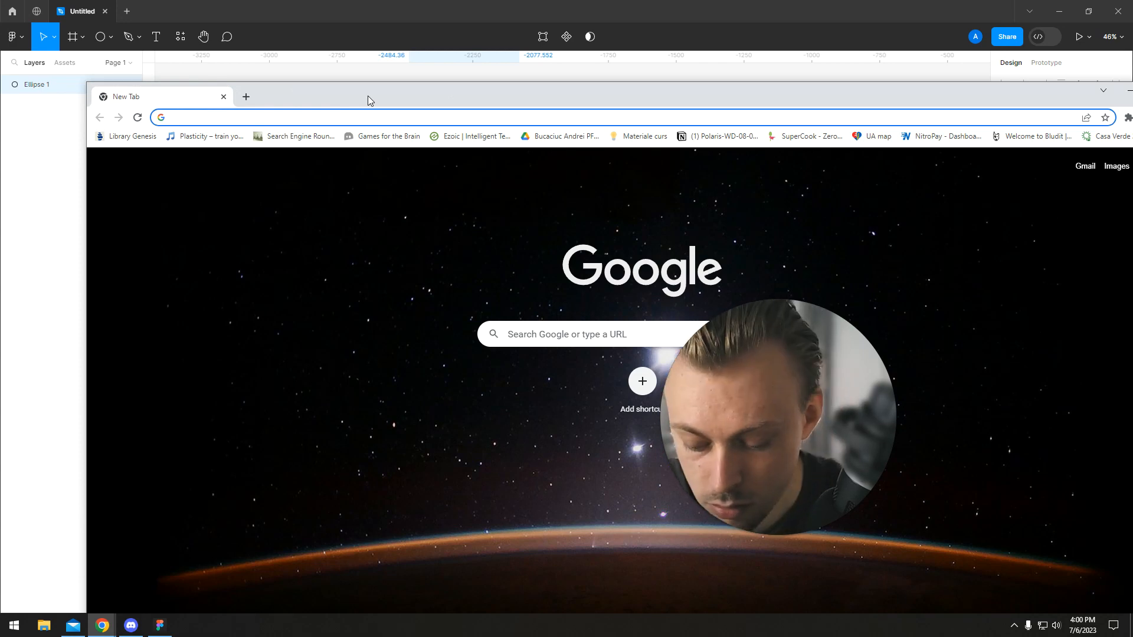
text(png to ico)
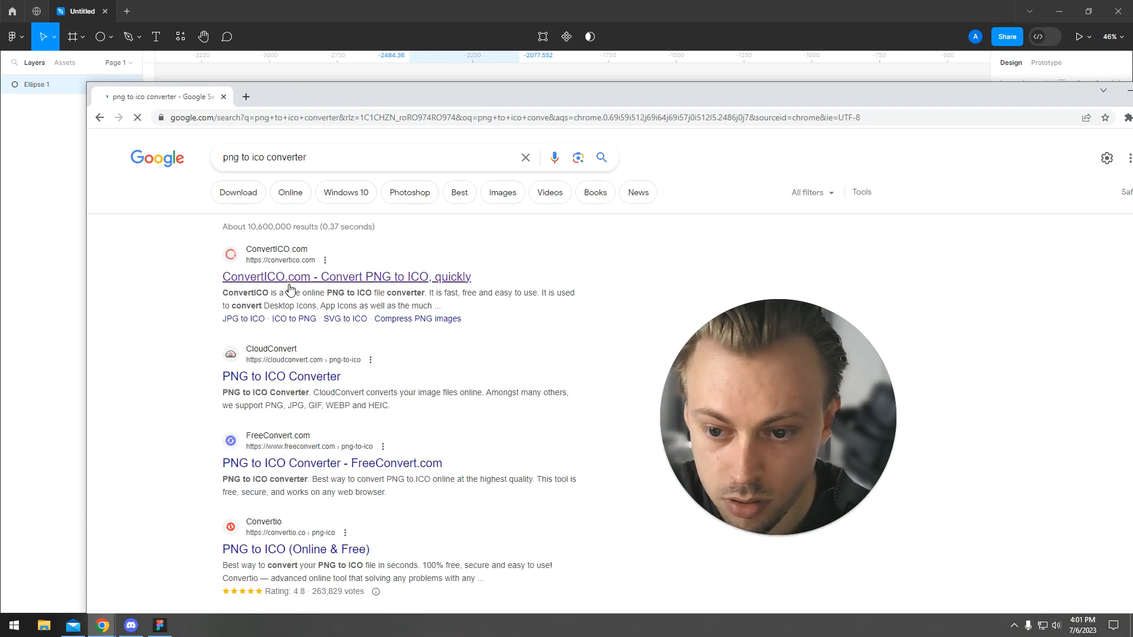
click(346, 276)
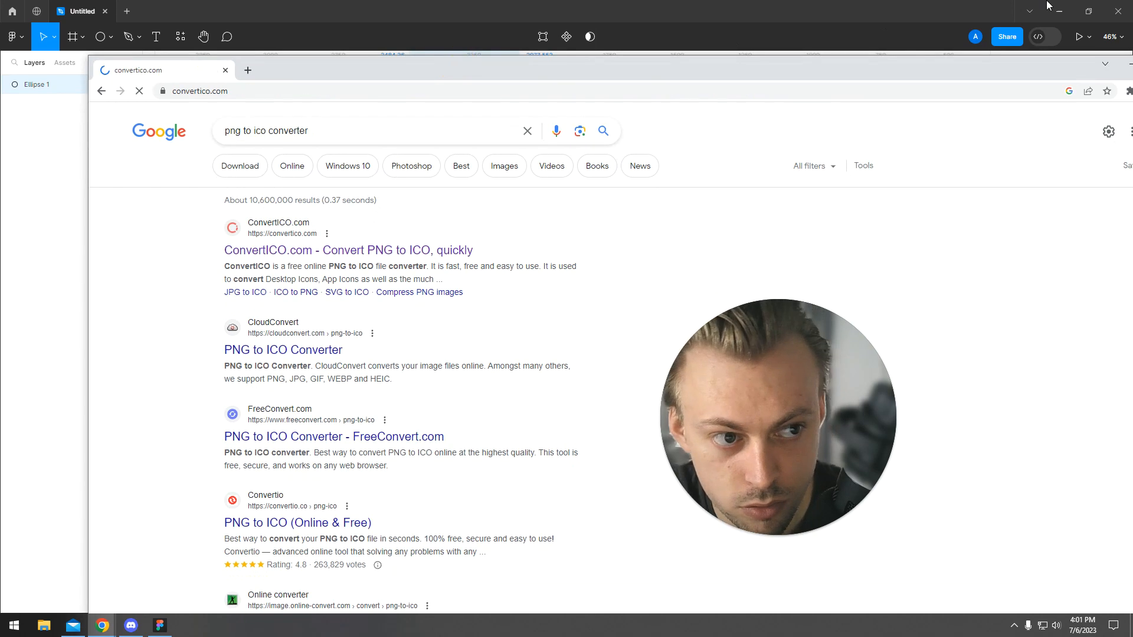
click(347, 250)
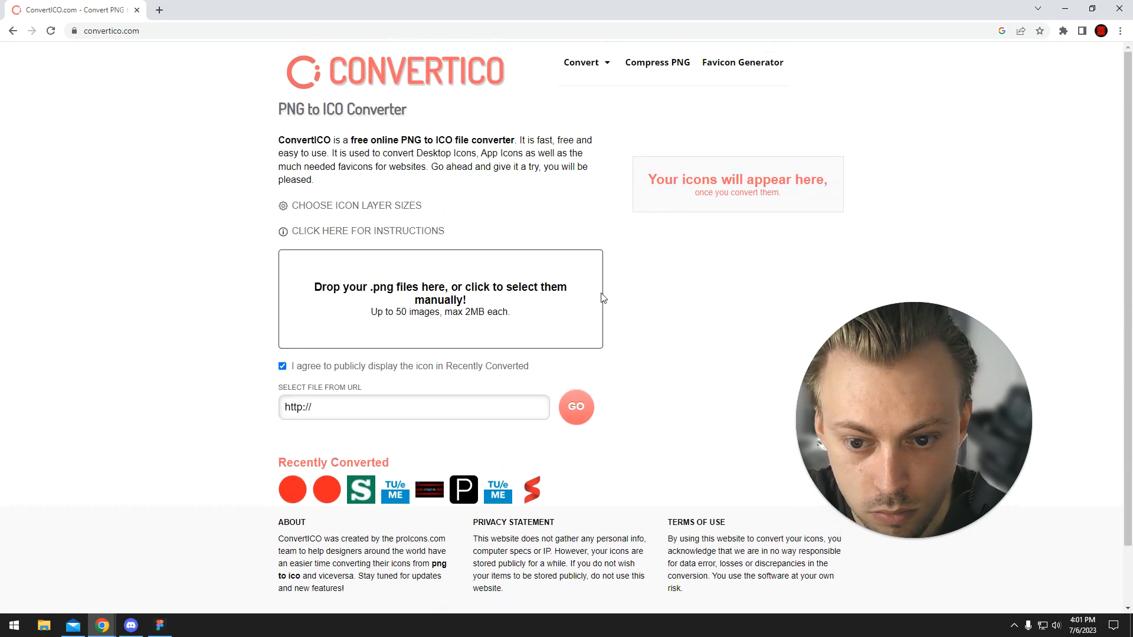
Abandon the ConvertICO file picker and load Ellipse 1.png into CloudConvert PNG to ICO.
click(439, 299)
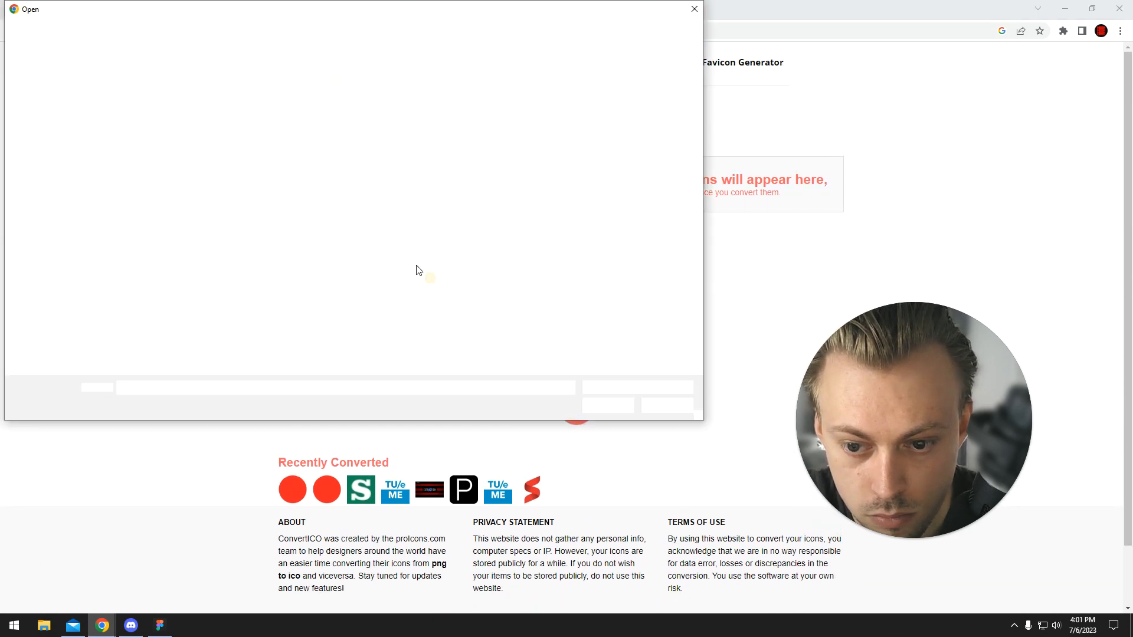
click(692, 9)
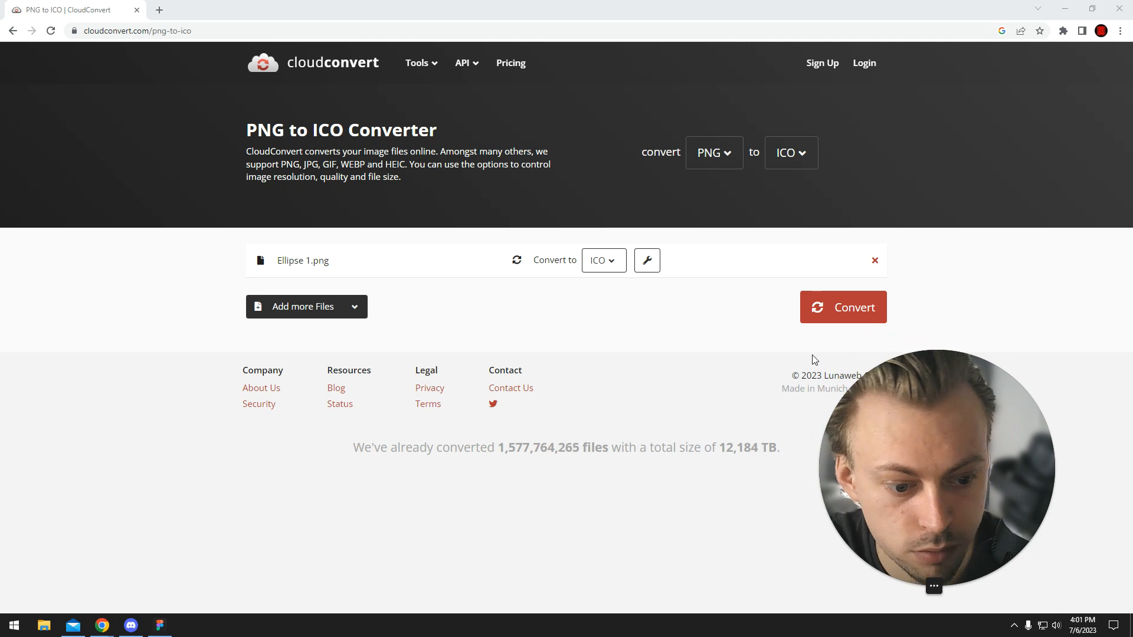
Convert Ellipse 1.png to ICO and download the resulting Ellipse 1.ico.
click(842, 307)
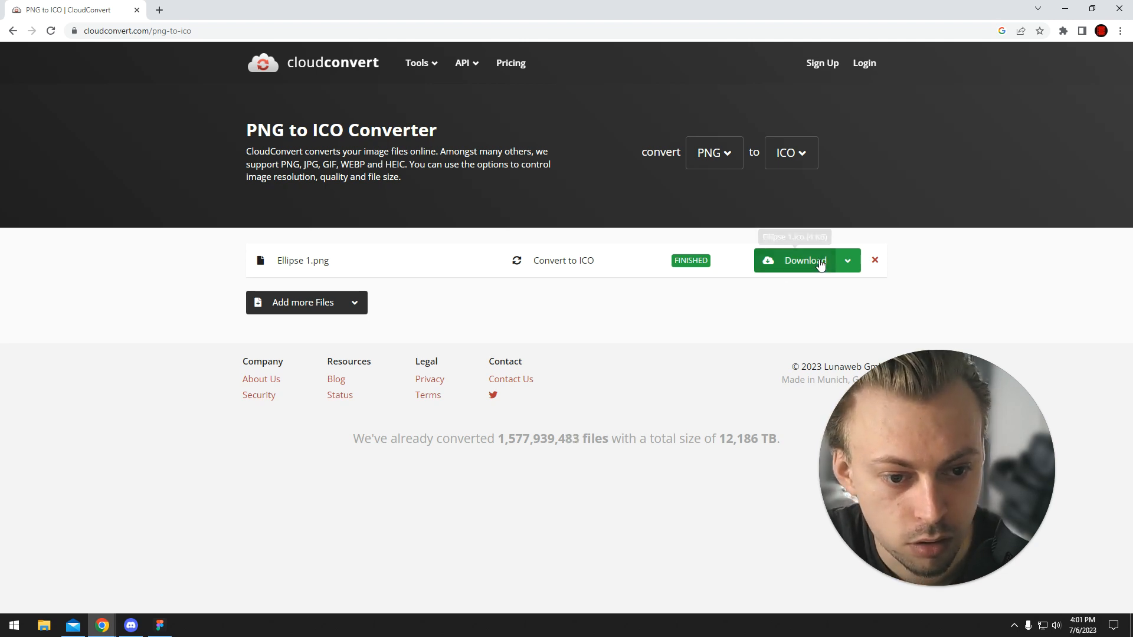
click(803, 260)
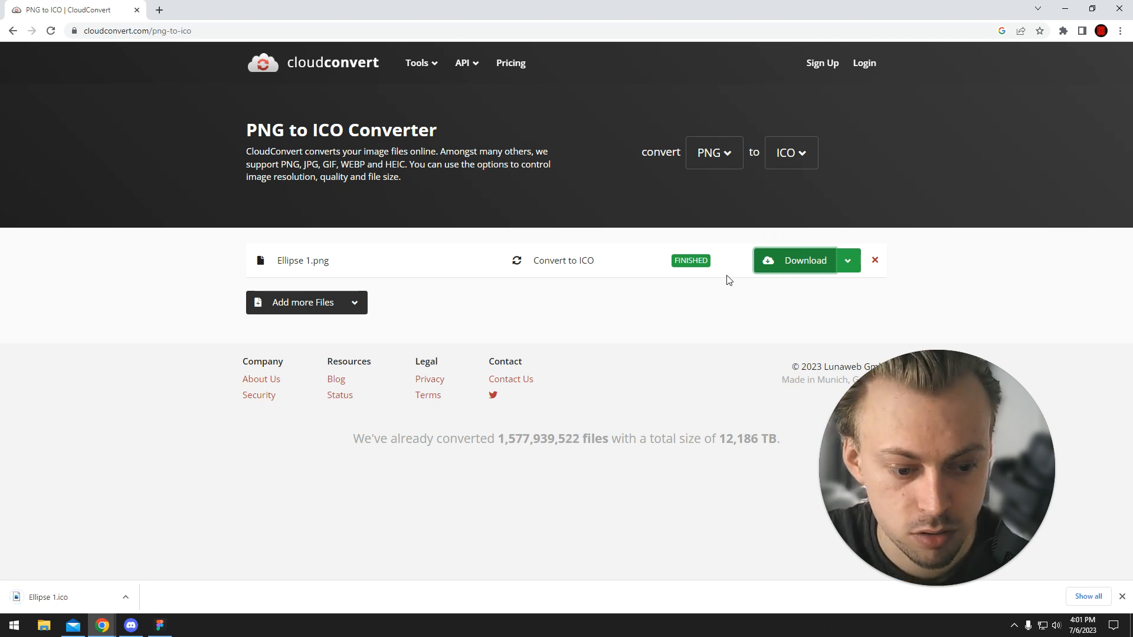